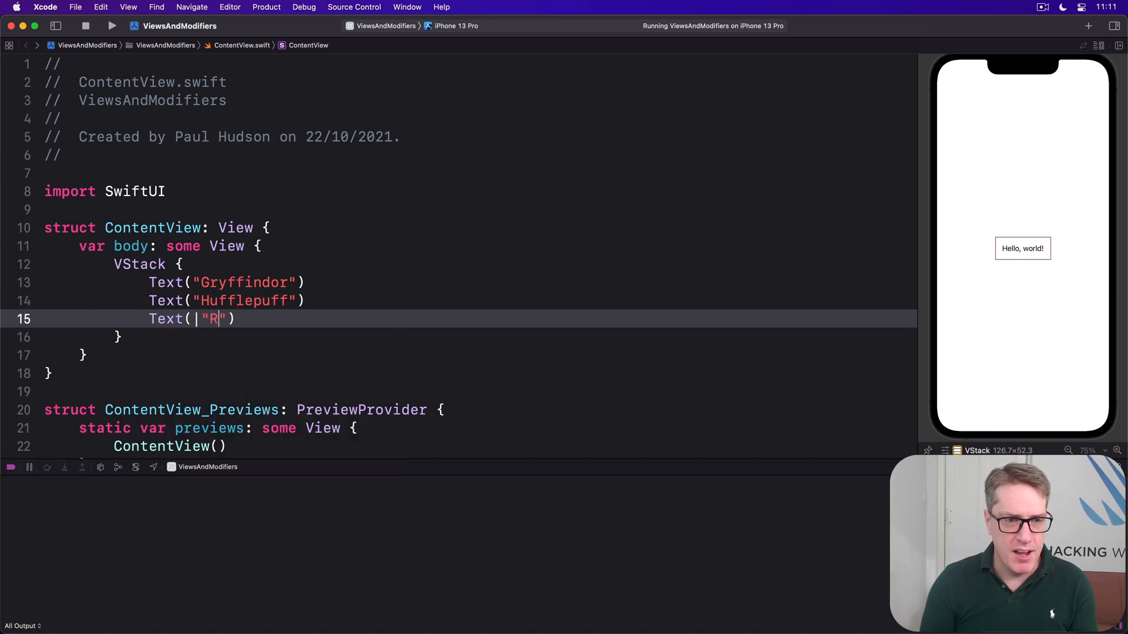
# - Add Text("Ravenclaw") and Text("Slytherin") so the VStack lists all four houses
pyautogui.write('aven')
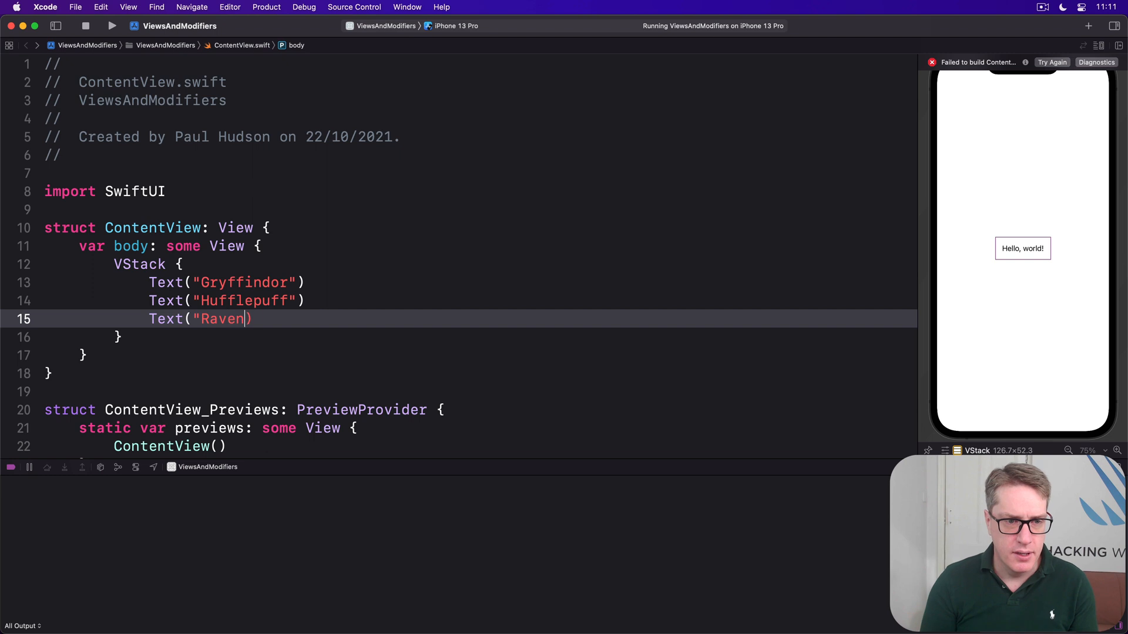
pyautogui.write('claw')
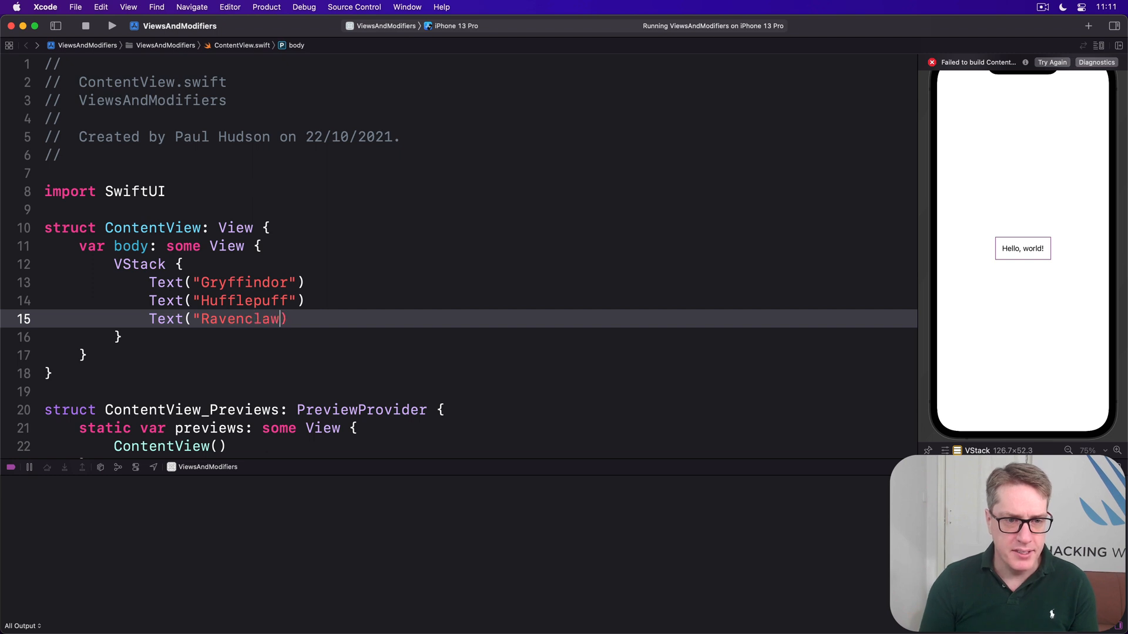
pyautogui.write('Text("Slyther')
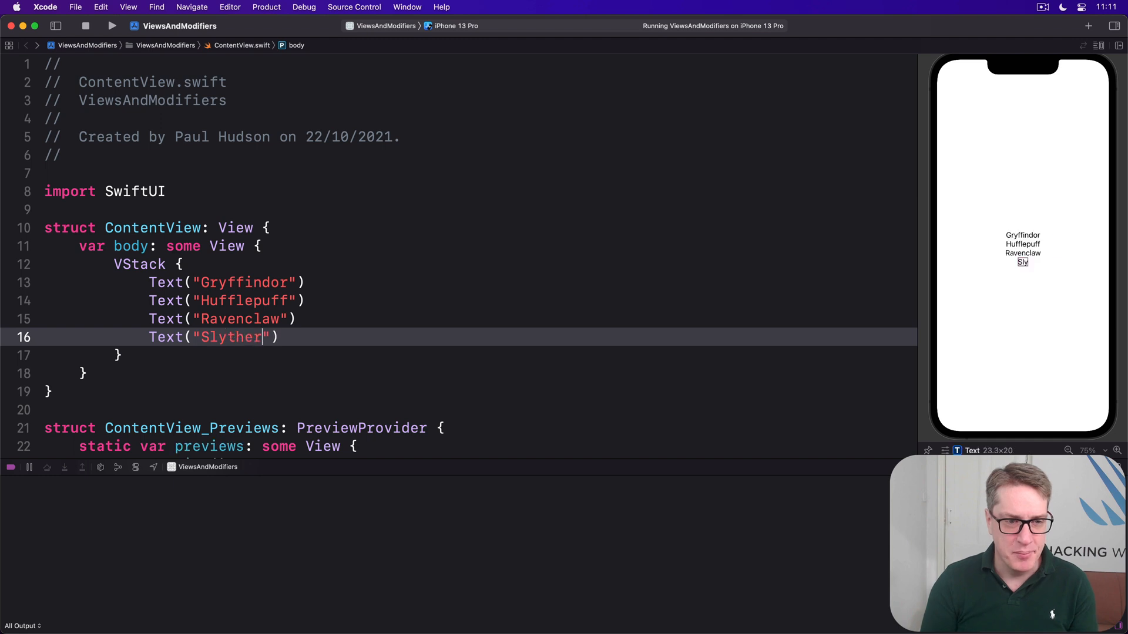
pyautogui.write('in')
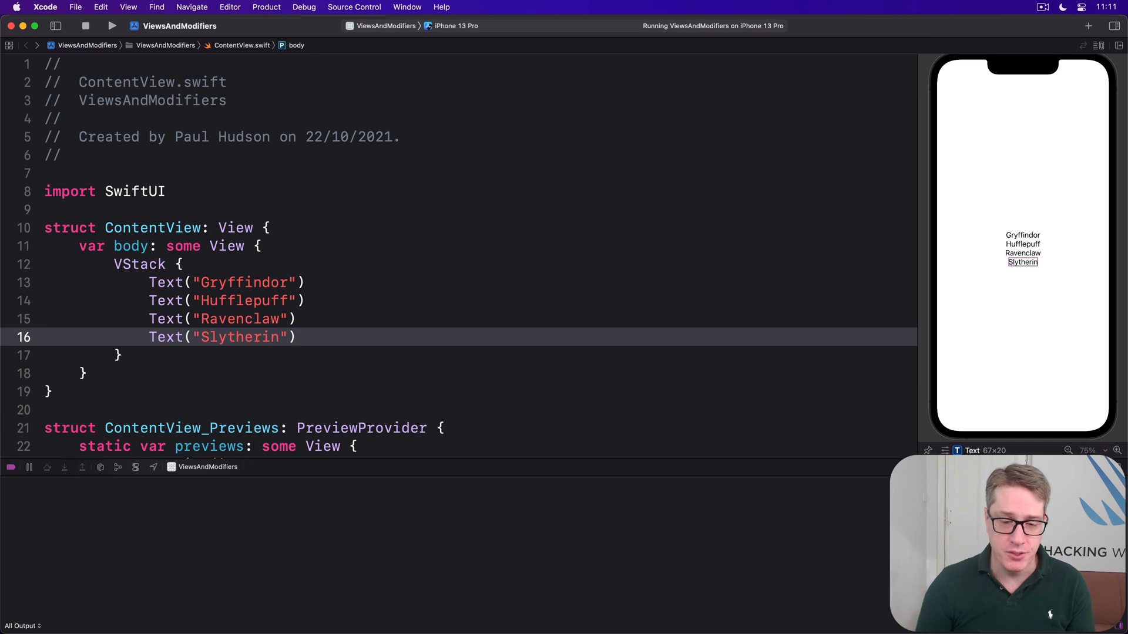
# - Apply .font(.title) to the VStack and override Gryffindor with .font(.largeTitle)
pyautogui.click(119, 355)
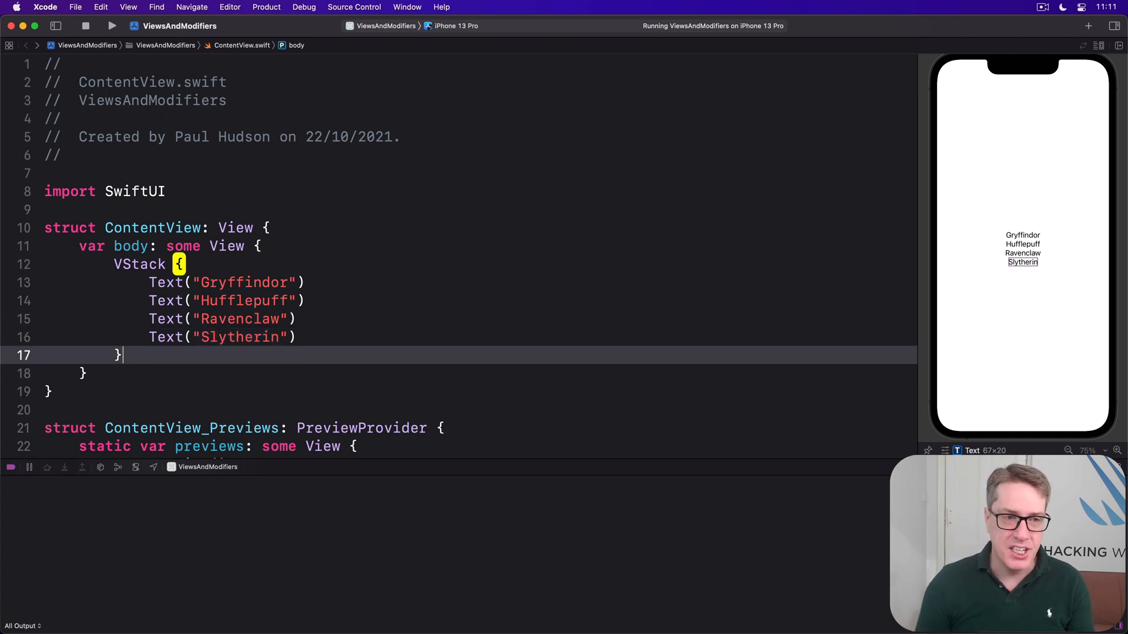
pyautogui.write('.font(.title')
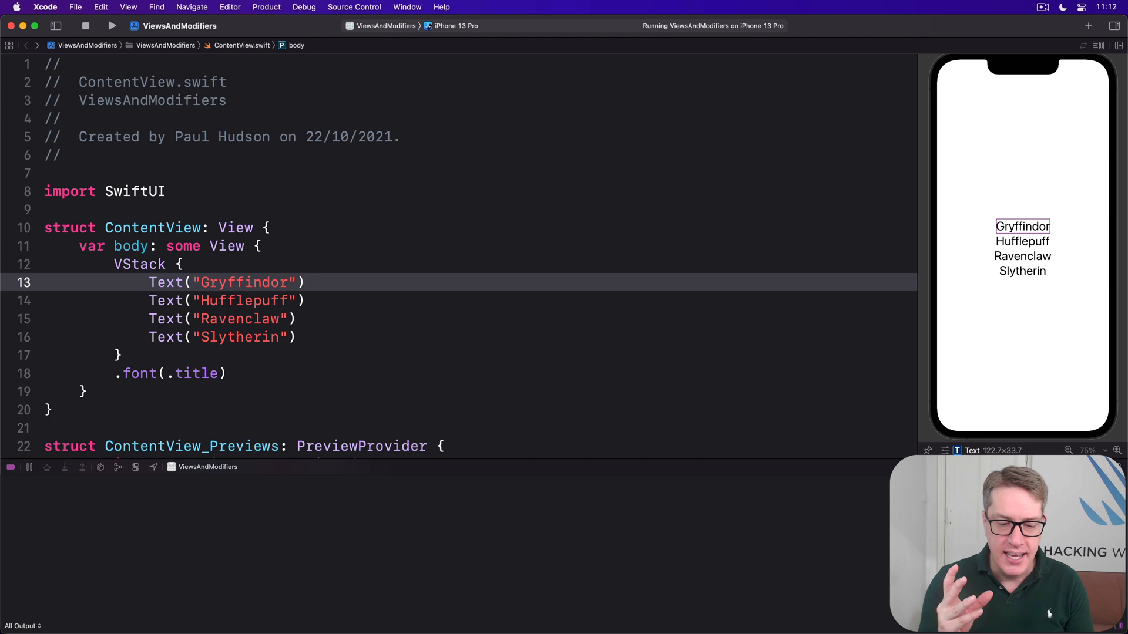
pyautogui.click(306, 282)
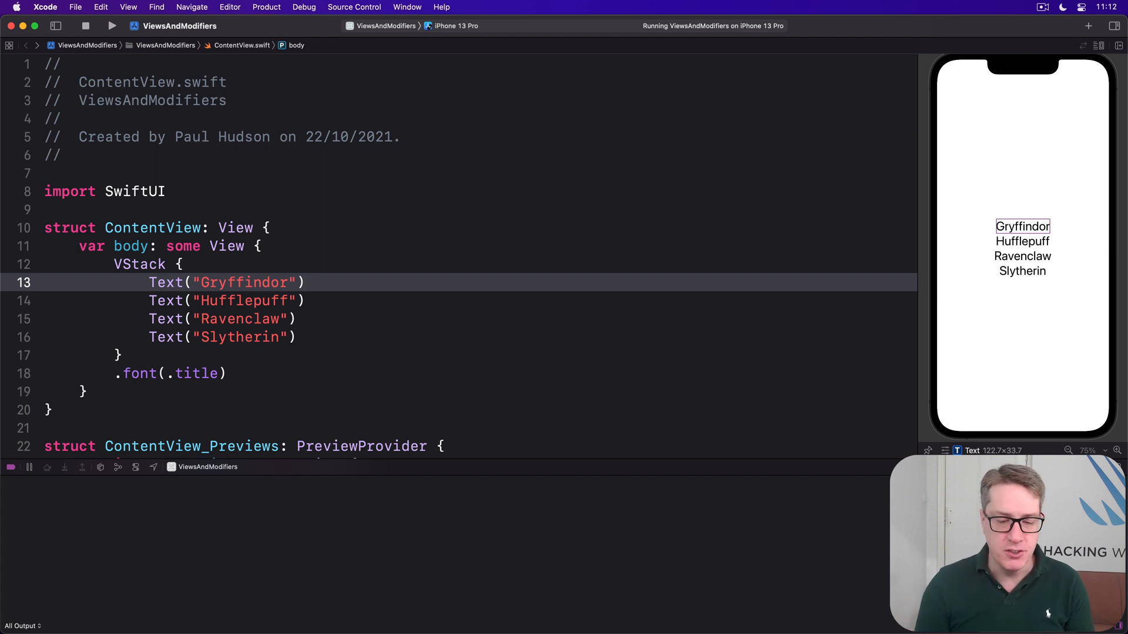
pyautogui.write('.font(.largeTitle')
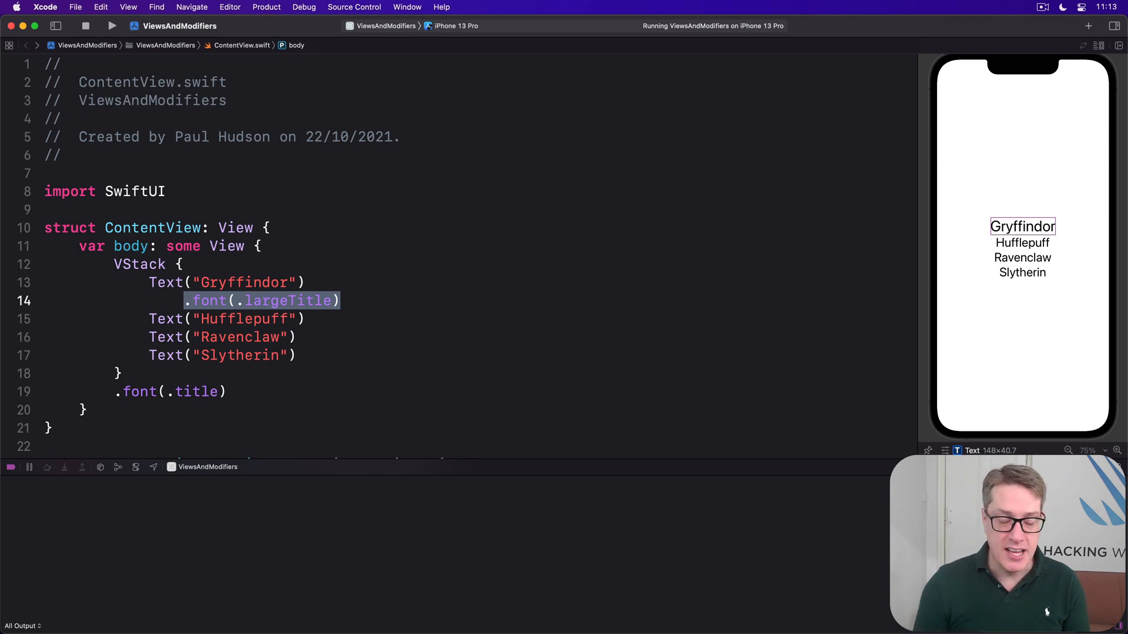
pyautogui.click(116, 409)
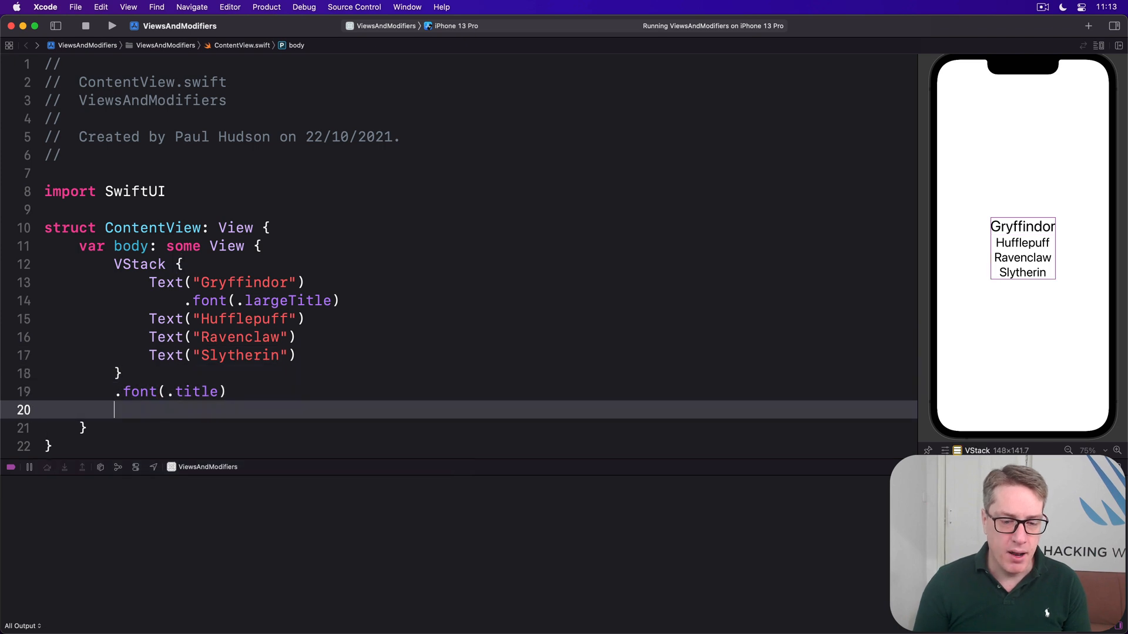
pyautogui.write('.blur(radius: 5')
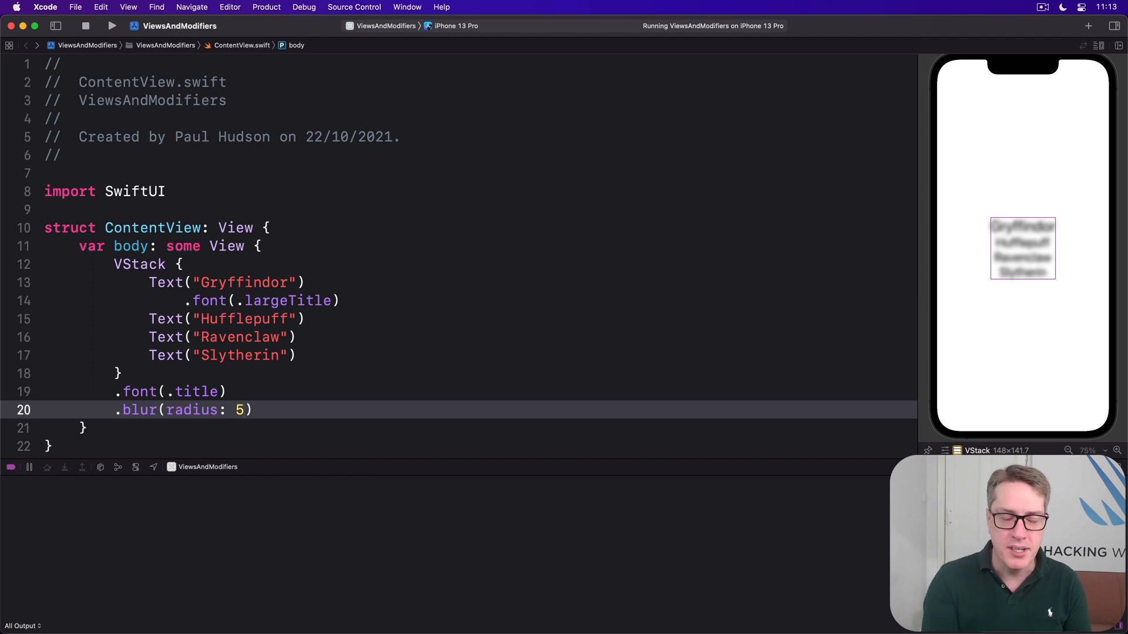
pyautogui.click(245, 301)
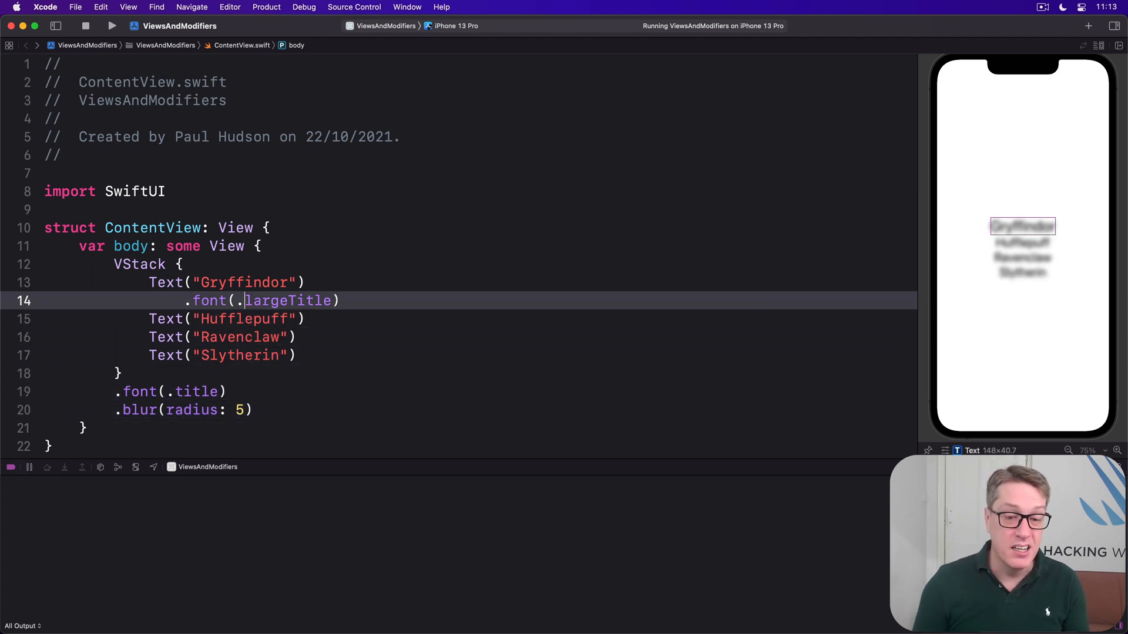
pyautogui.write('.blur(radius: 0')
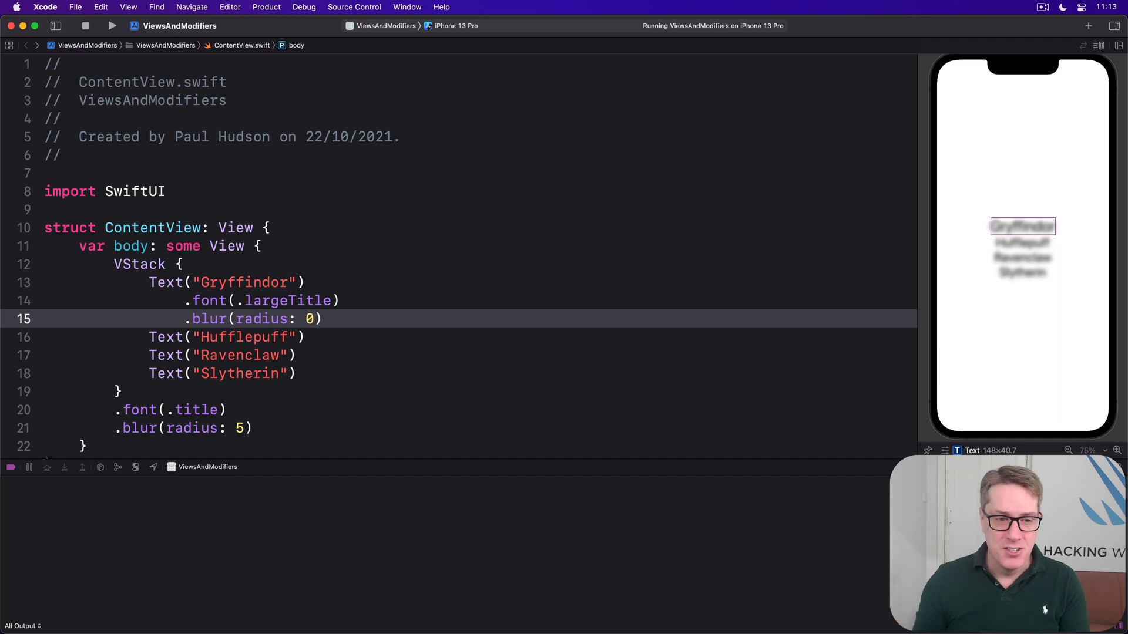
pyautogui.write('5')
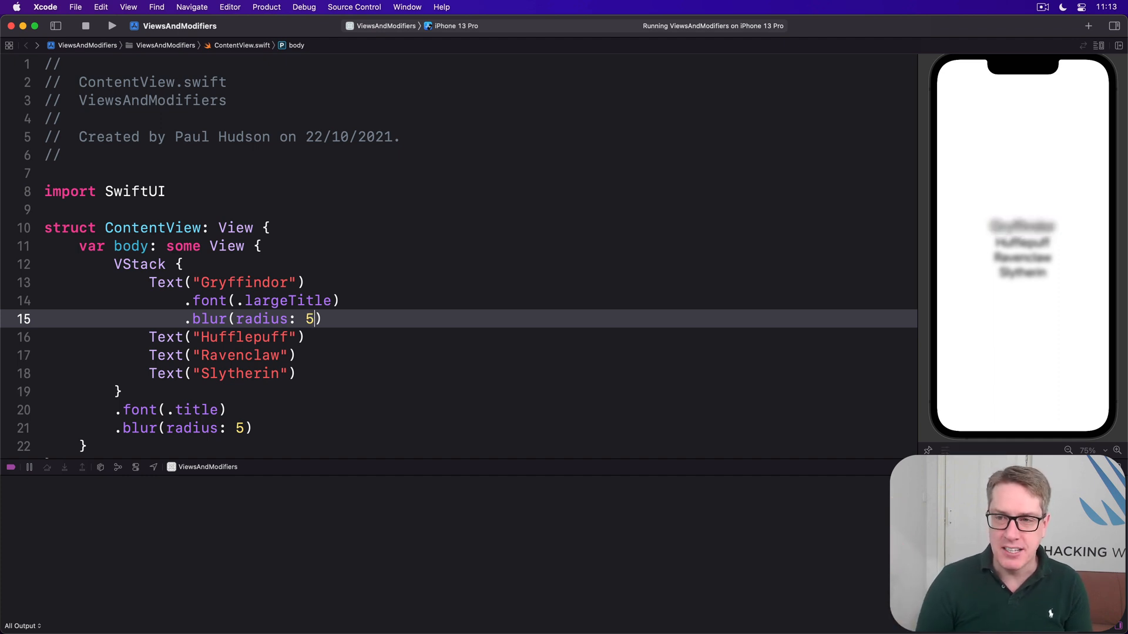
pyautogui.write('0')
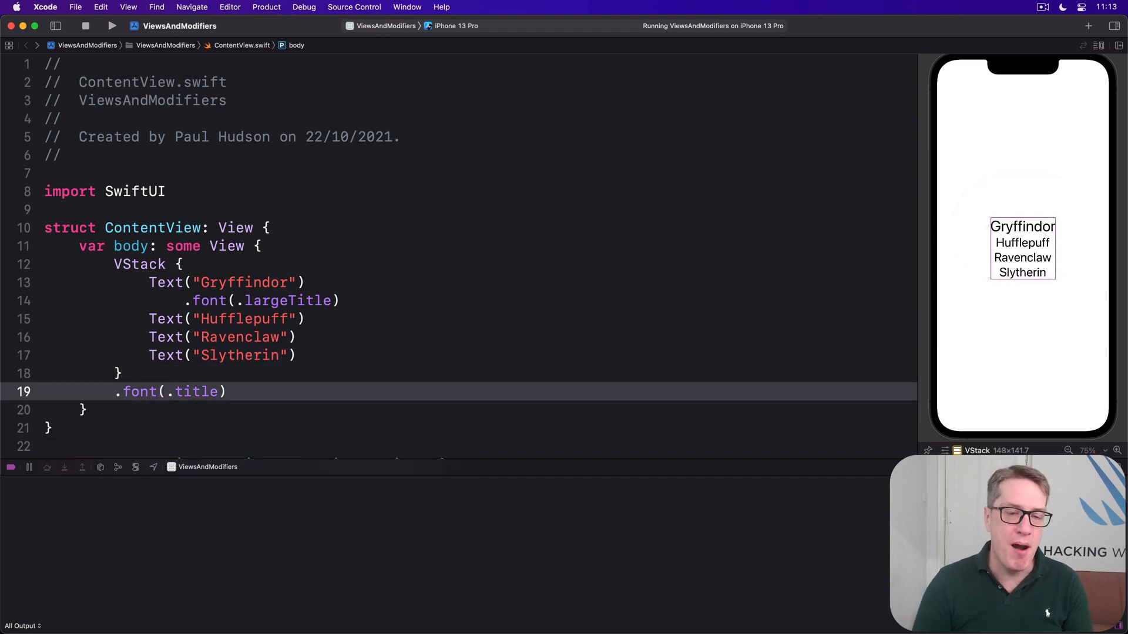
# - Show the VStack's Attributes inspector with its spacing, alignment and Title font
pyautogui.click(229, 391)
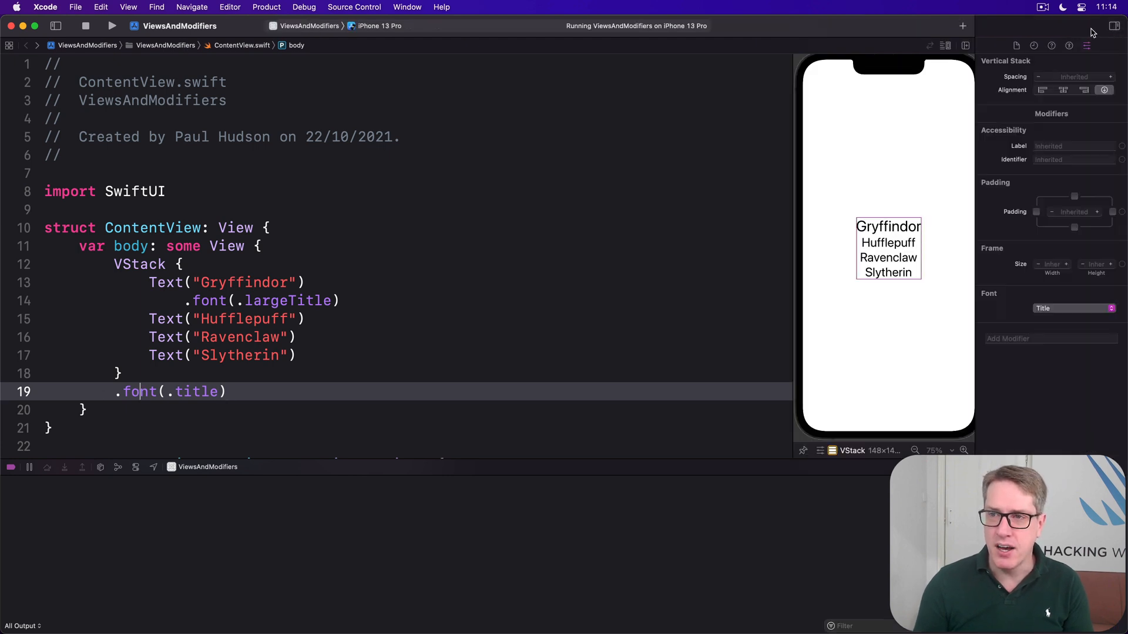
# - Show Quick Help documentation for the stack's .font(.title) modifier
pyautogui.click(1051, 46)
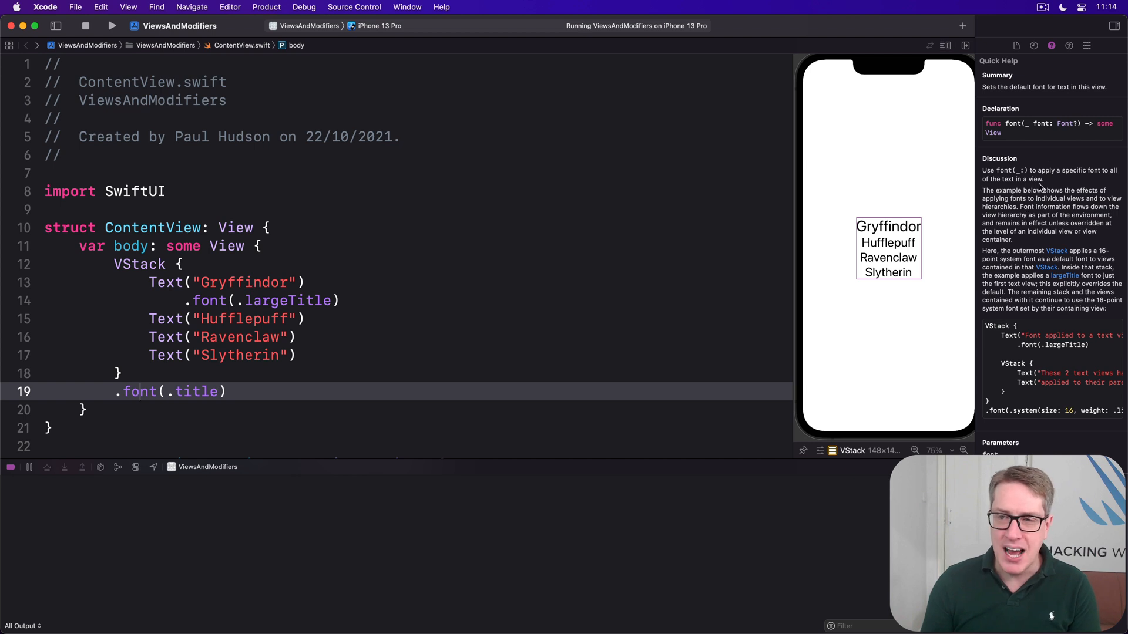
pyautogui.moveTo(1044, 194)
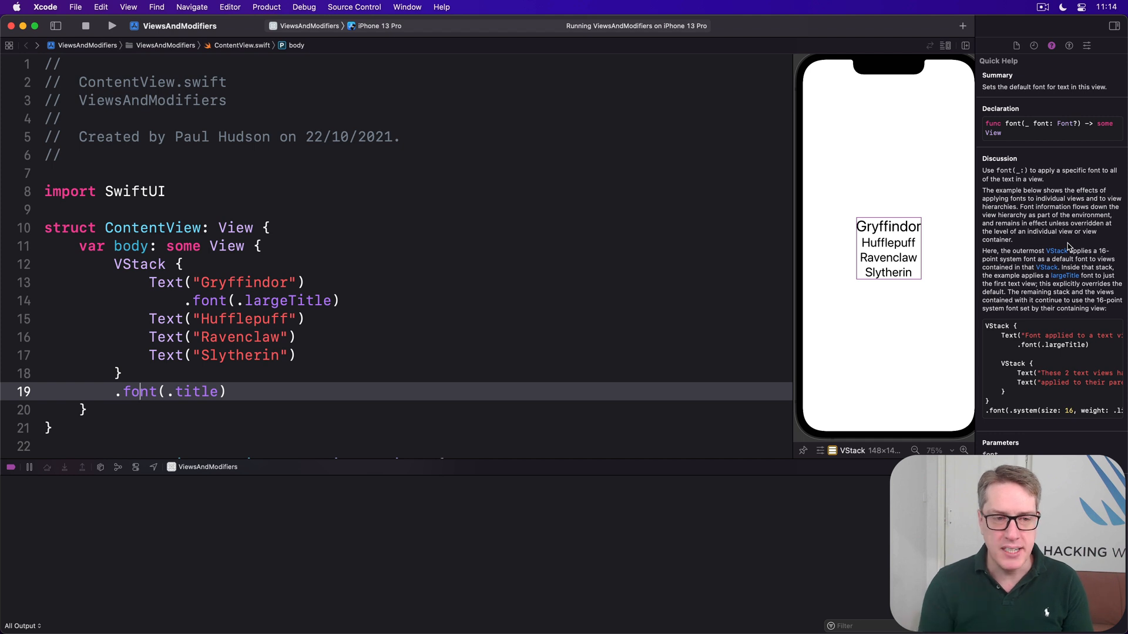
pyautogui.doubleClick(140, 391)
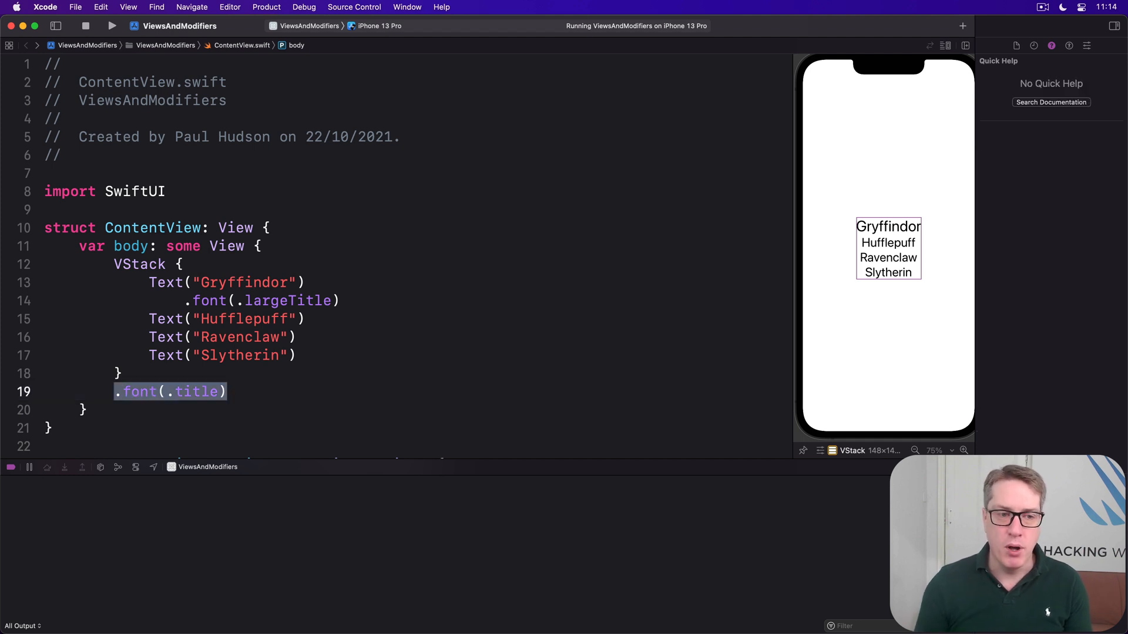